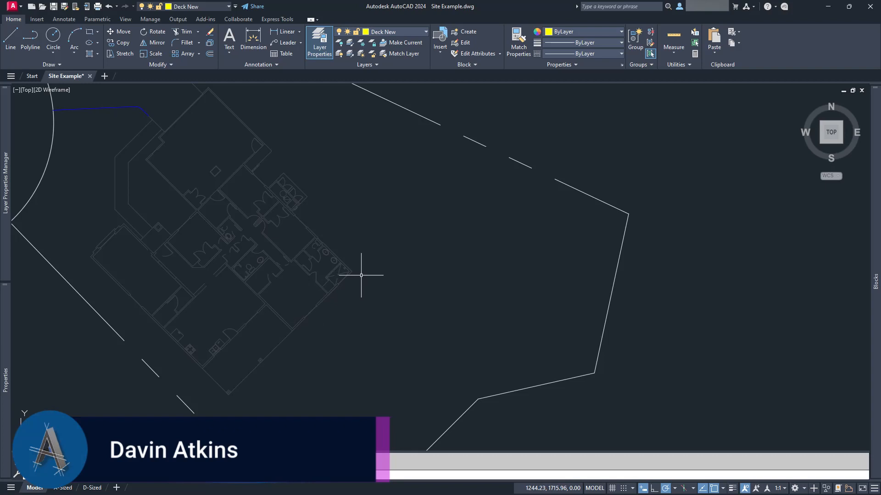
{"action": "mouse_move", "coordinate": [268, 240]}
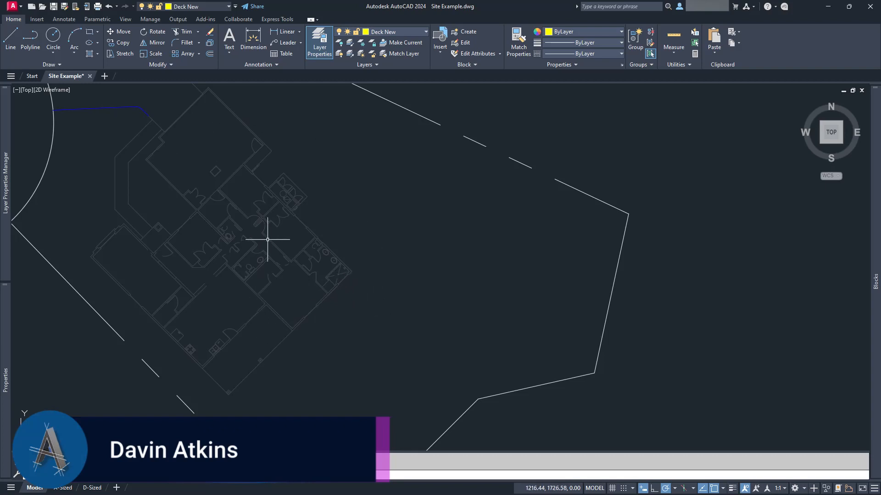
{"action": "mouse_move", "coordinate": [320, 188]}
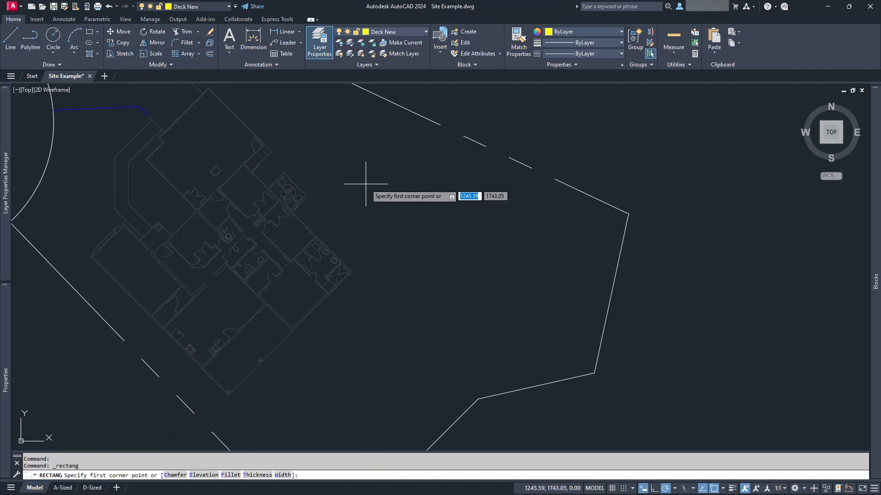
{"action": "left_click", "coordinate": [365, 185]}
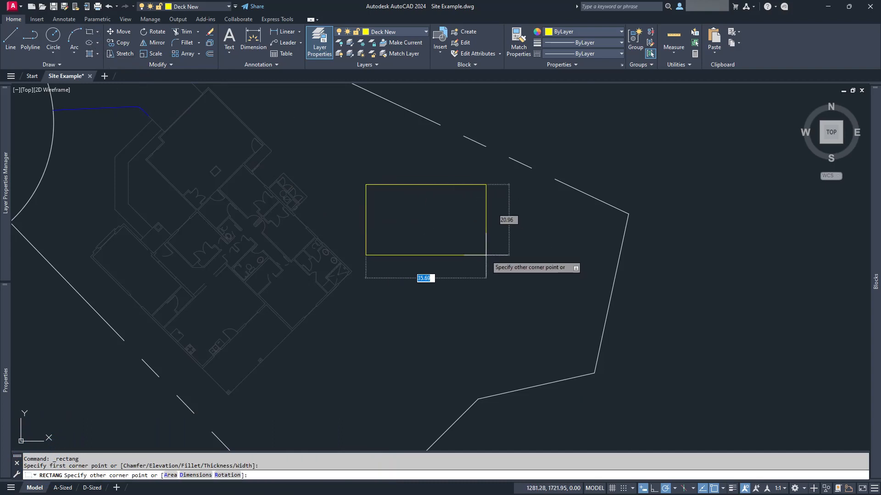
{"action": "type", "text": "20"}
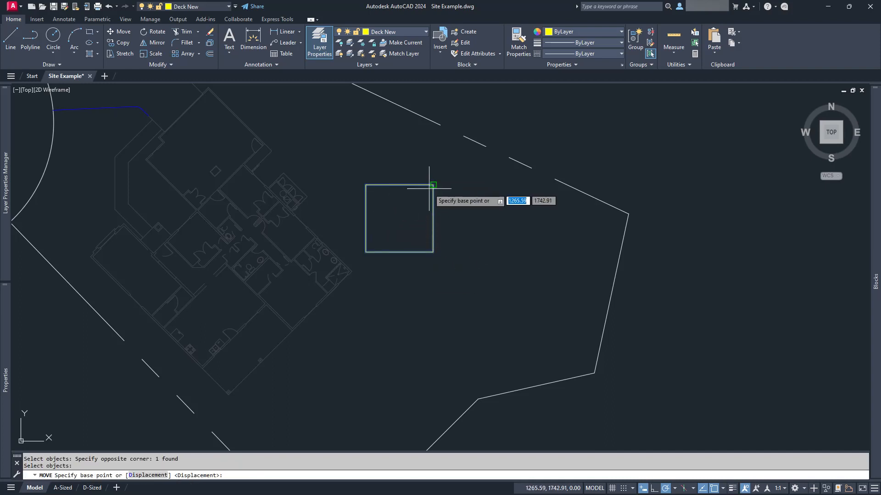
{"action": "left_click", "coordinate": [433, 185]}
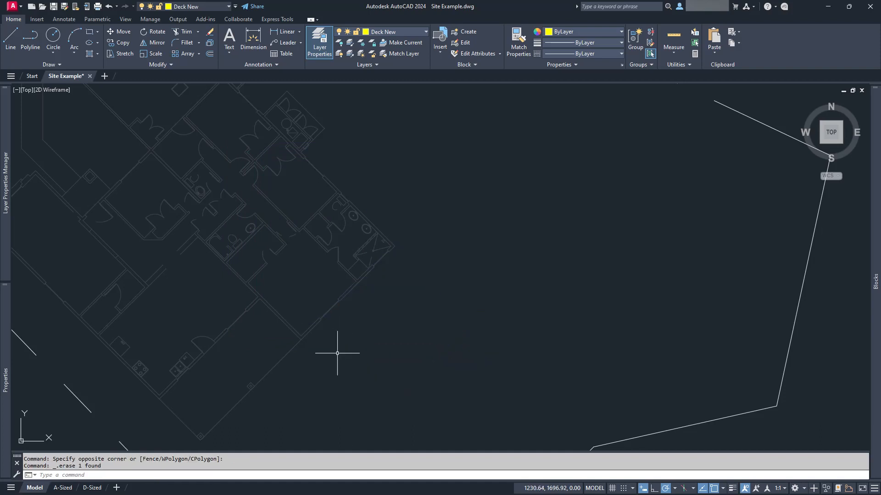
{"action": "mouse_move", "coordinate": [338, 353]}
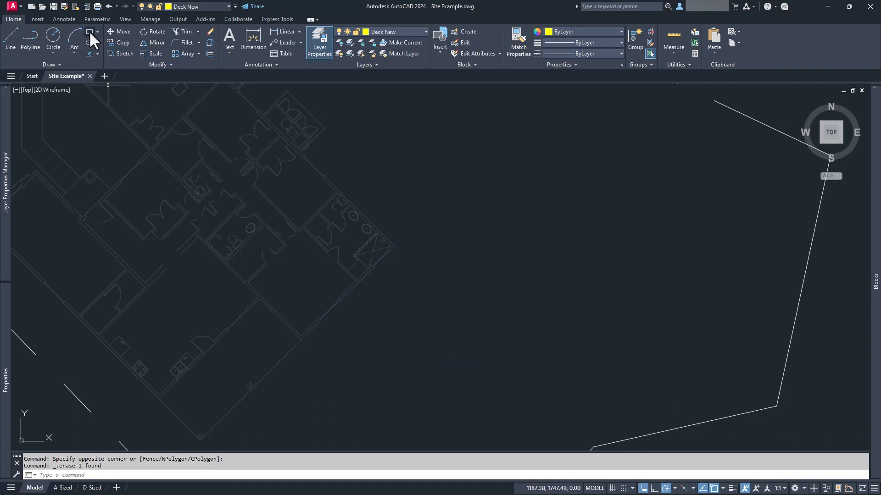
Draw a deck rectangle rotated to match the angled lower-right house wall, sizing it at 20
{"action": "left_click", "coordinate": [90, 39]}
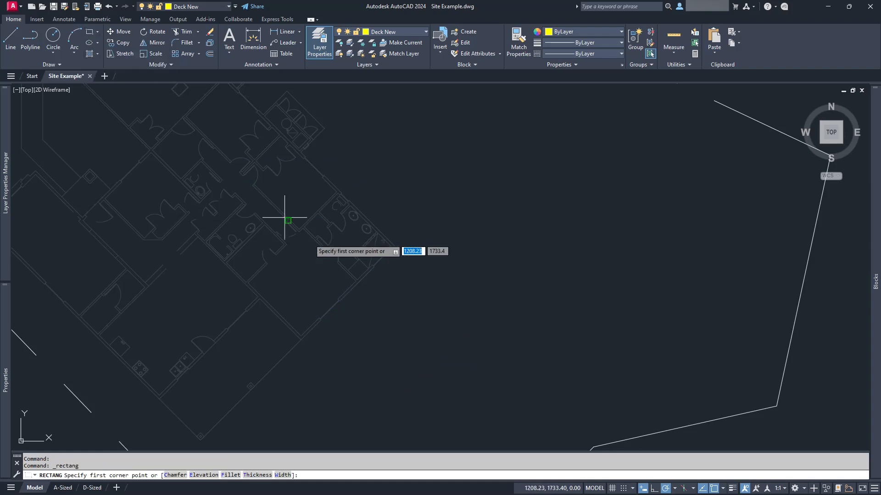
{"action": "mouse_move", "coordinate": [395, 246]}
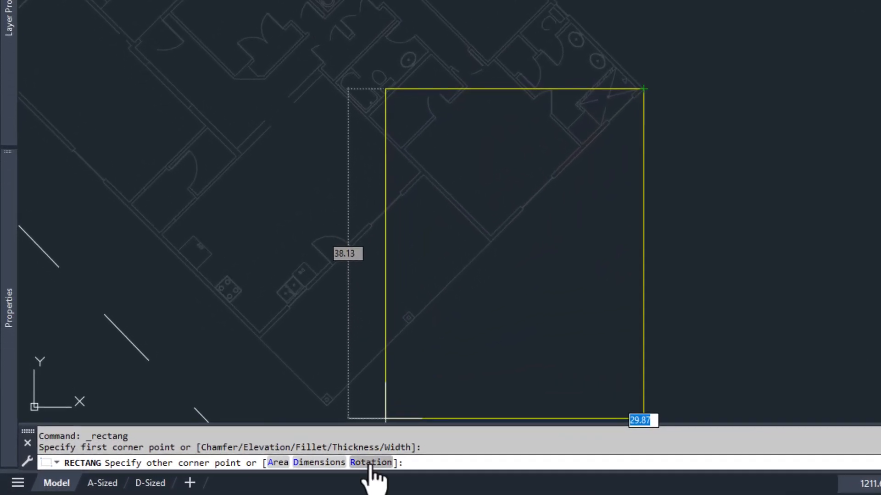
{"action": "left_click", "coordinate": [369, 463]}
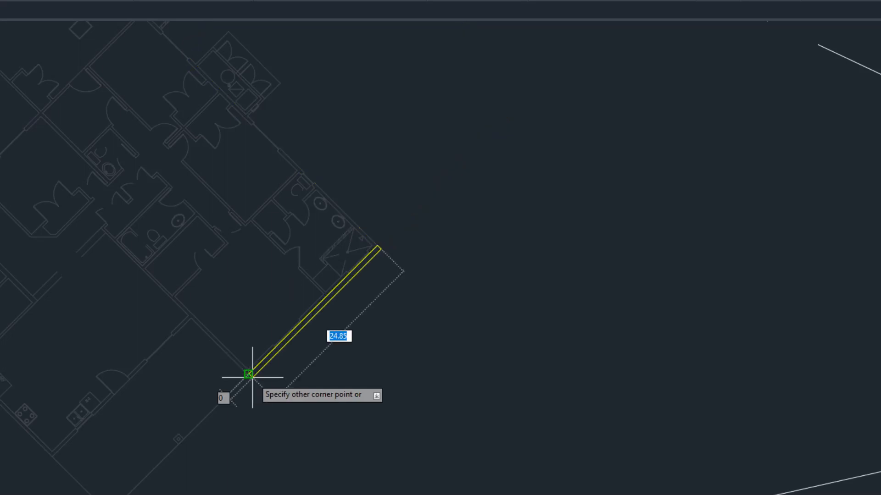
{"action": "mouse_move", "coordinate": [365, 460]}
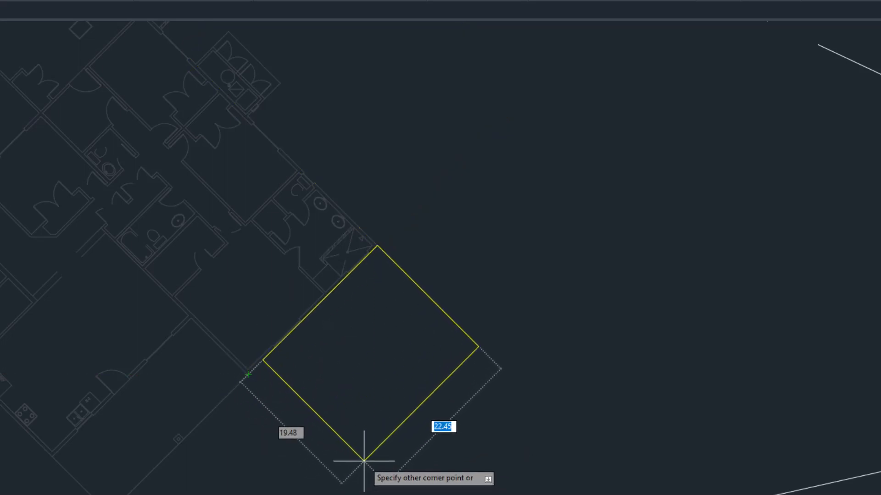
{"action": "mouse_move", "coordinate": [357, 447]}
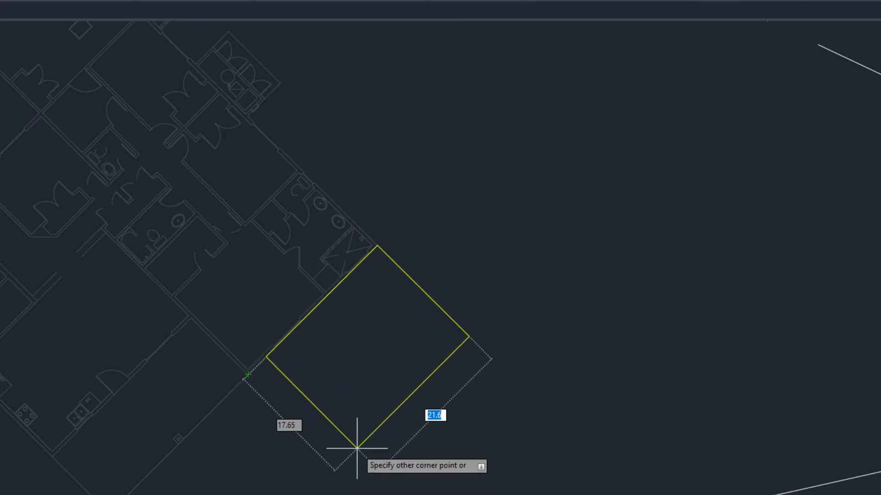
{"action": "type", "text": "20"}
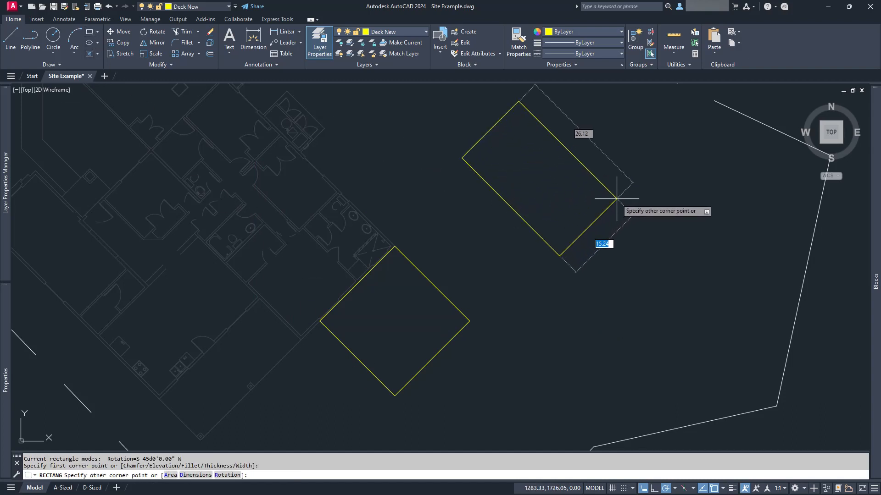
{"action": "mouse_move", "coordinate": [595, 204]}
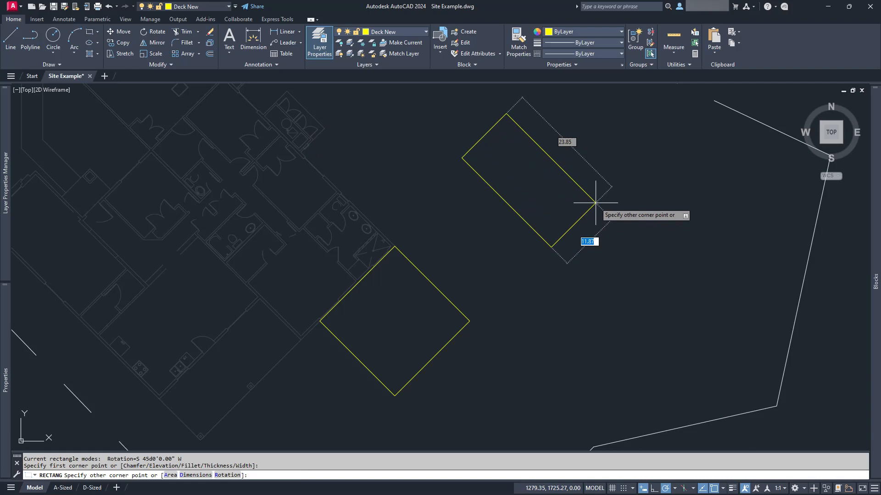
{"action": "mouse_move", "coordinate": [515, 334]}
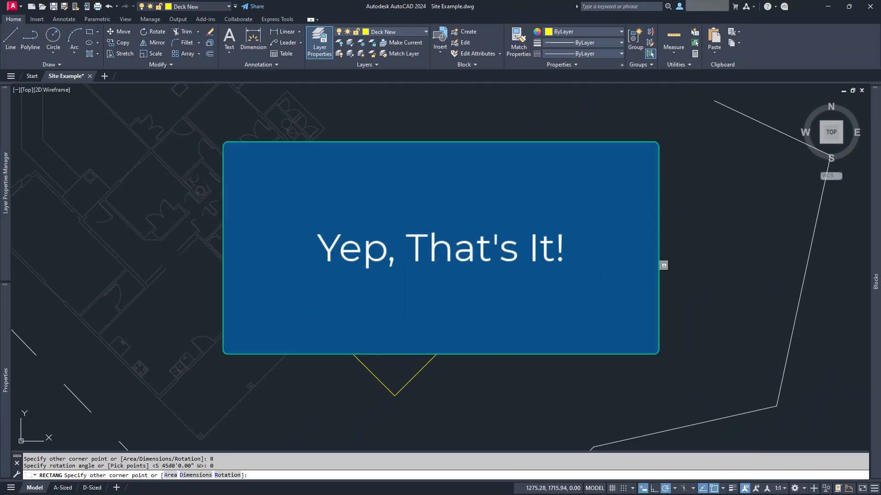
Reset the RECTANG rotation angle to 0 before leaving AutoCAD
{"action": "key", "text": "Escape"}
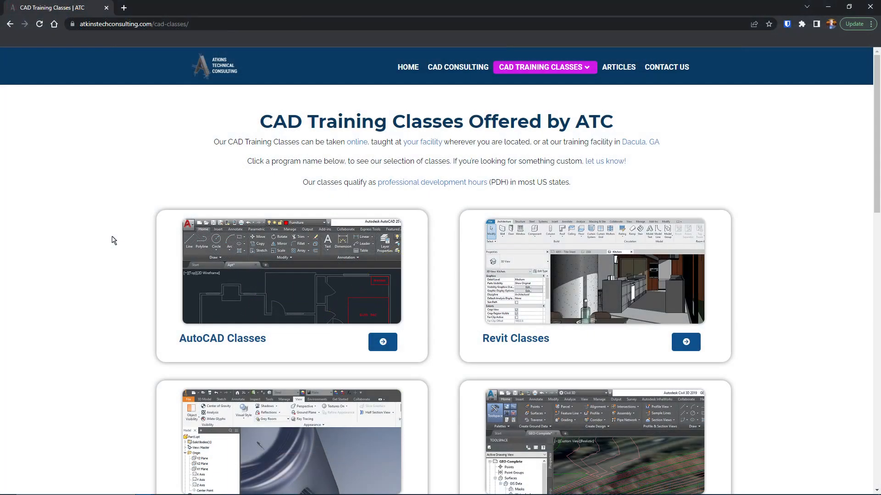
{"action": "scroll", "scroll_direction": "down", "scroll_amount": 3}
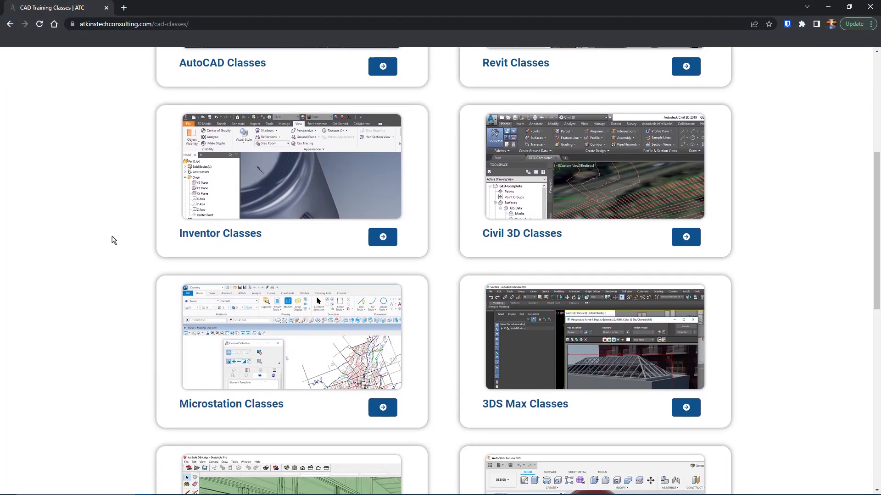
{"action": "scroll", "scroll_direction": "down", "scroll_amount": 3}
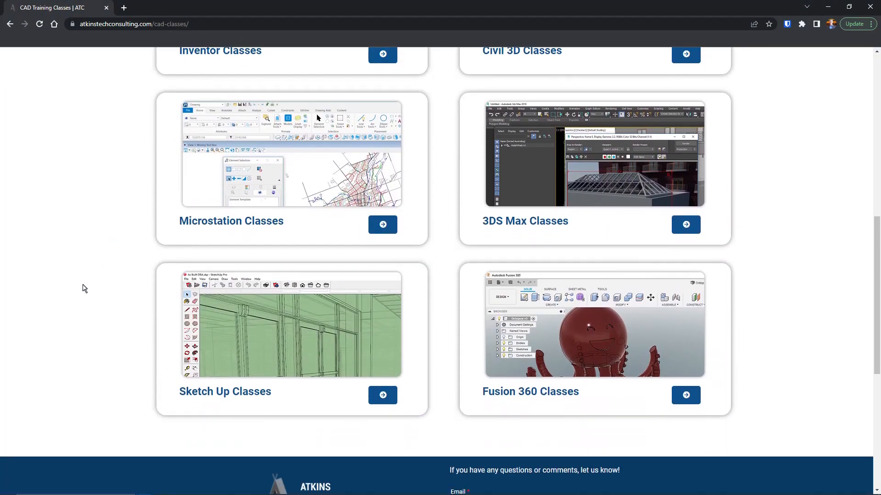